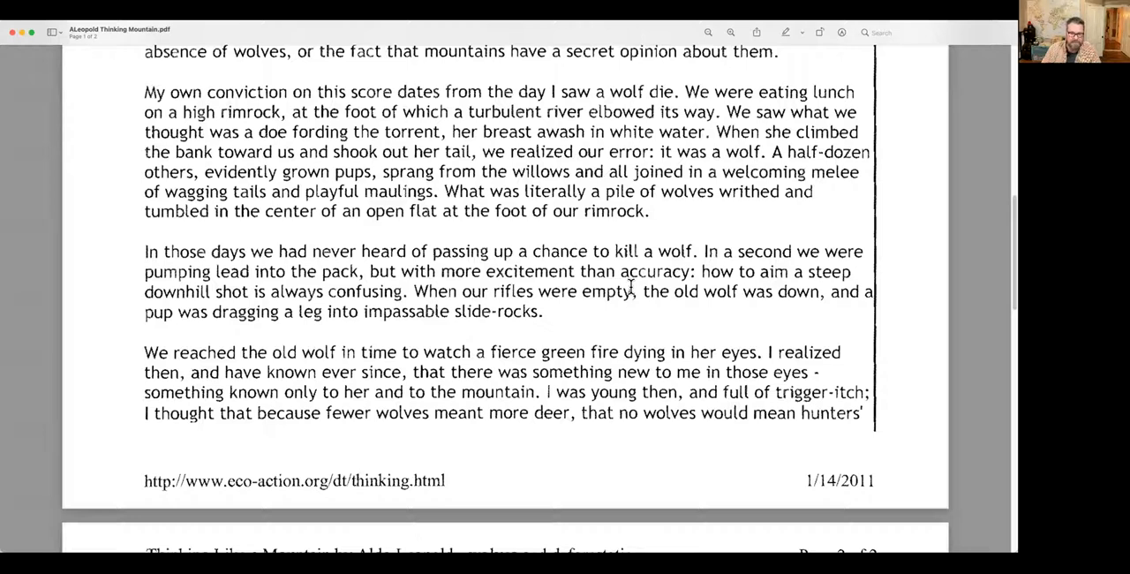
mouse_move(674, 187)
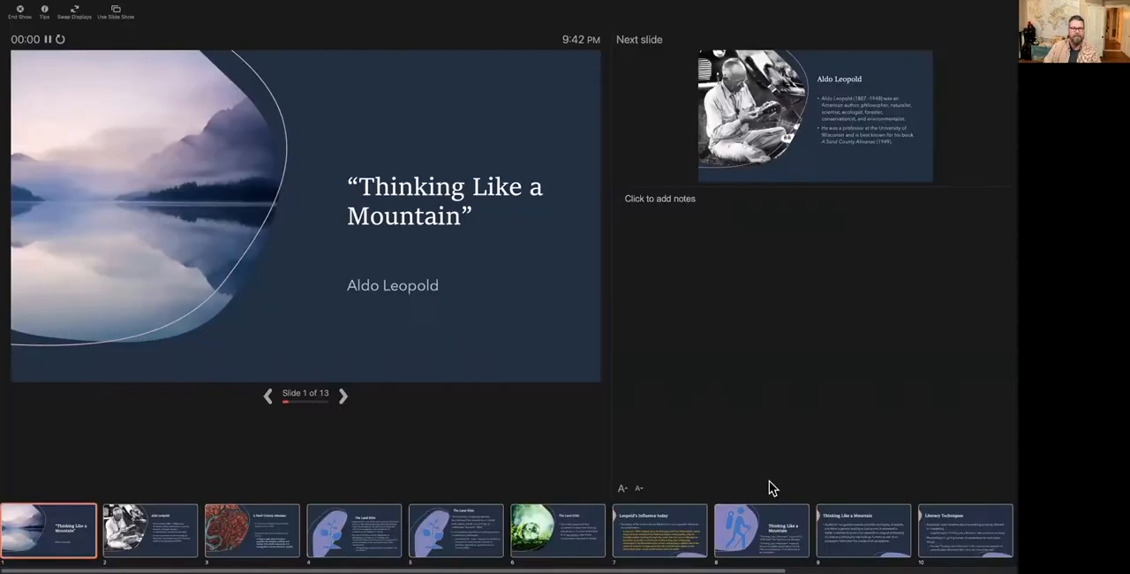
Step: Advance the slideshow from the title slide to slide 2, the Aldo Leopold biography
click(343, 395)
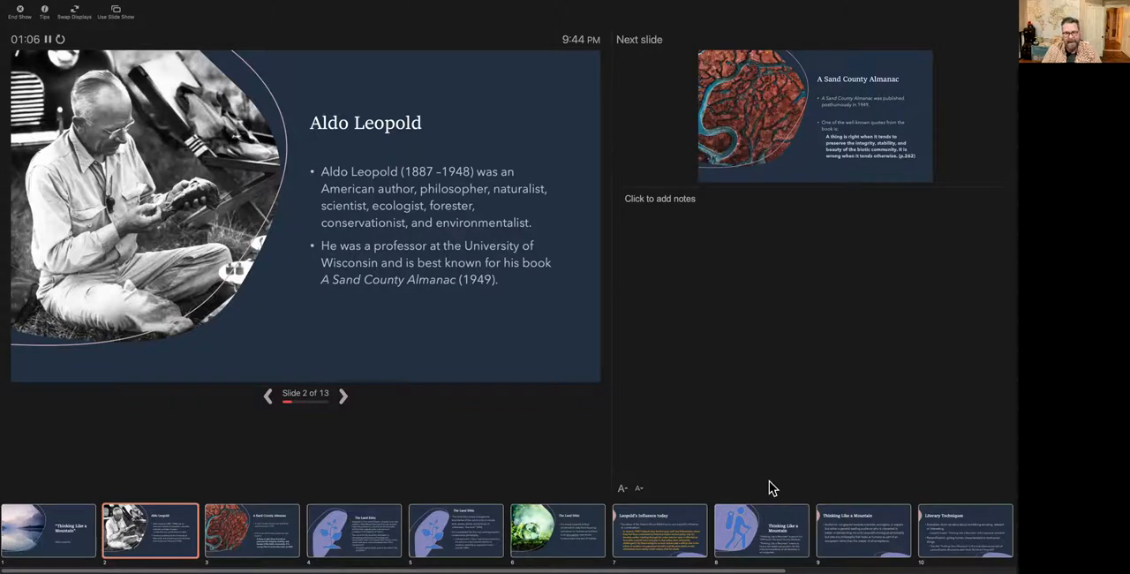
mouse_move(339, 401)
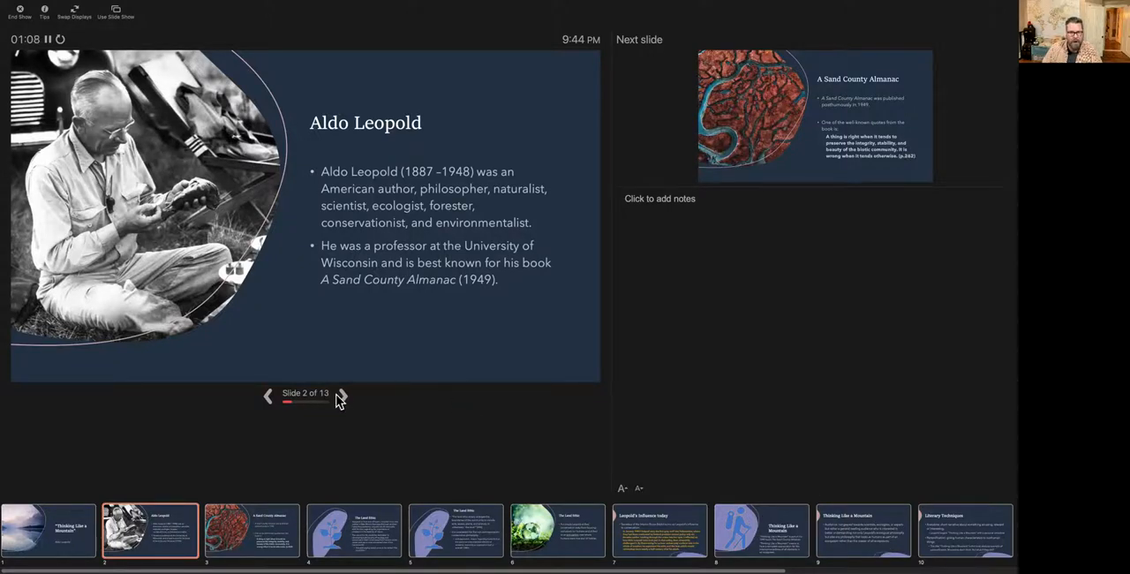
Step: Advance to slide 3, A Sand County Almanac with its land-ethic quote
click(343, 396)
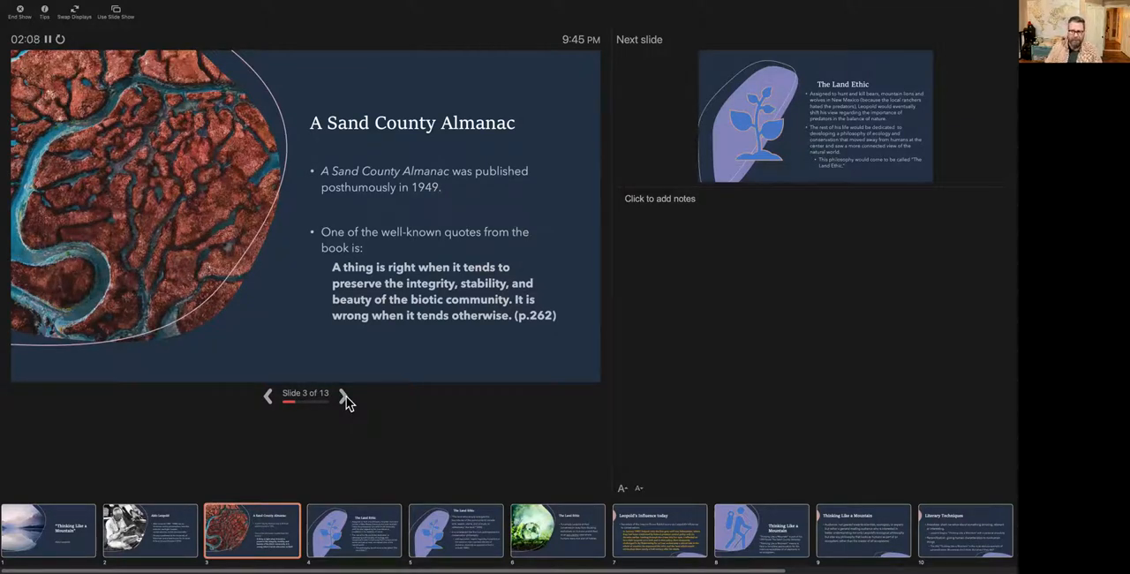
Step: Advance to slide 4, The Land Ethic on Leopold's shift in philosophy
click(343, 396)
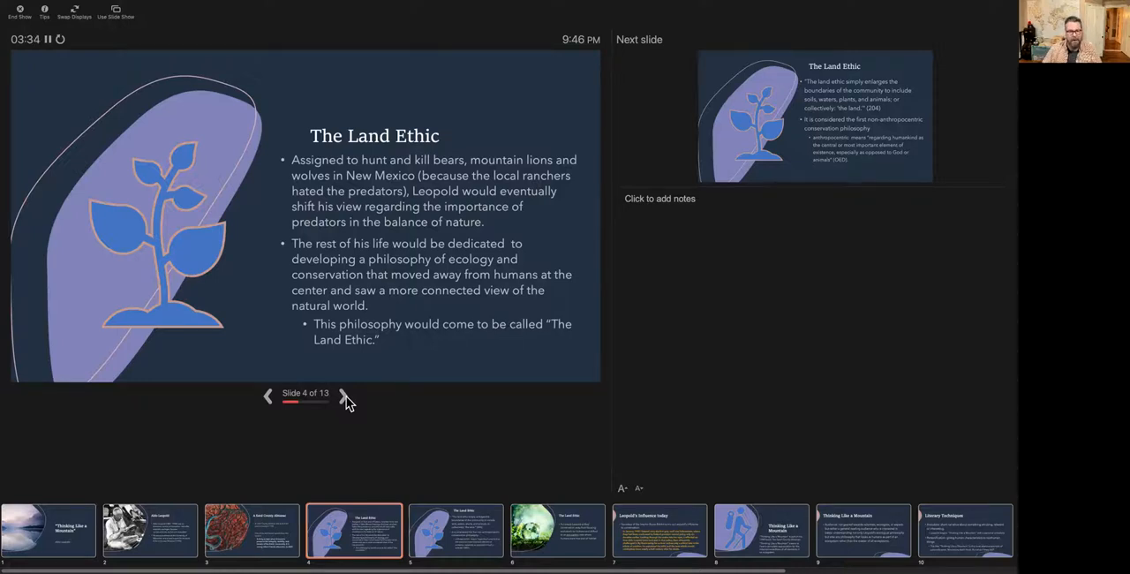
Step: Advance to slide 5, the second Land Ethic slide on enlarging the community's boundaries
click(342, 396)
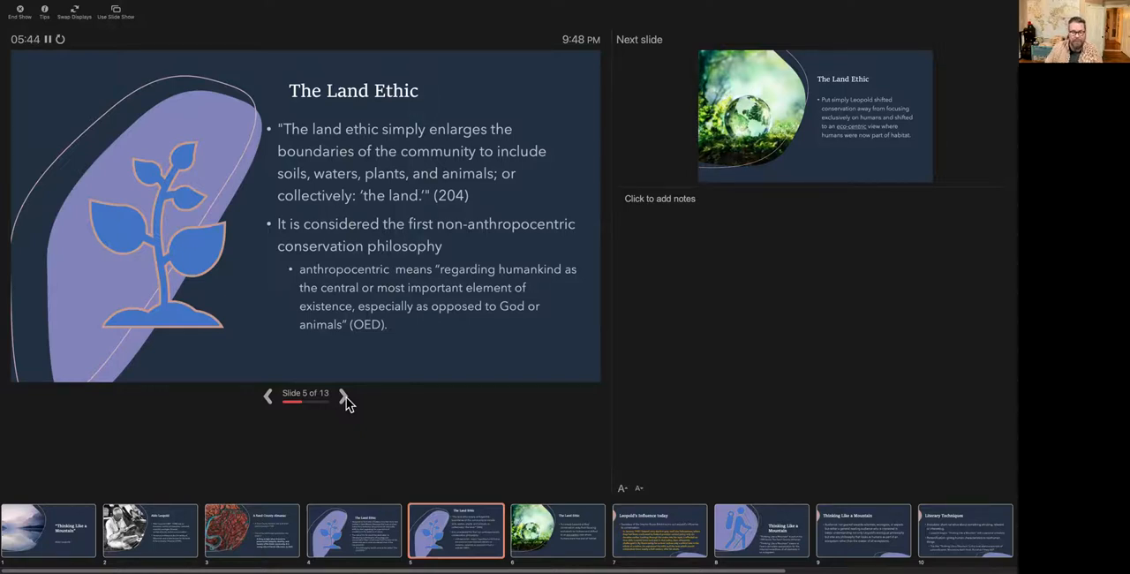
Step: Advance to slide 6, the third Land Ethic slide on Leopold's eco-centric view
click(343, 396)
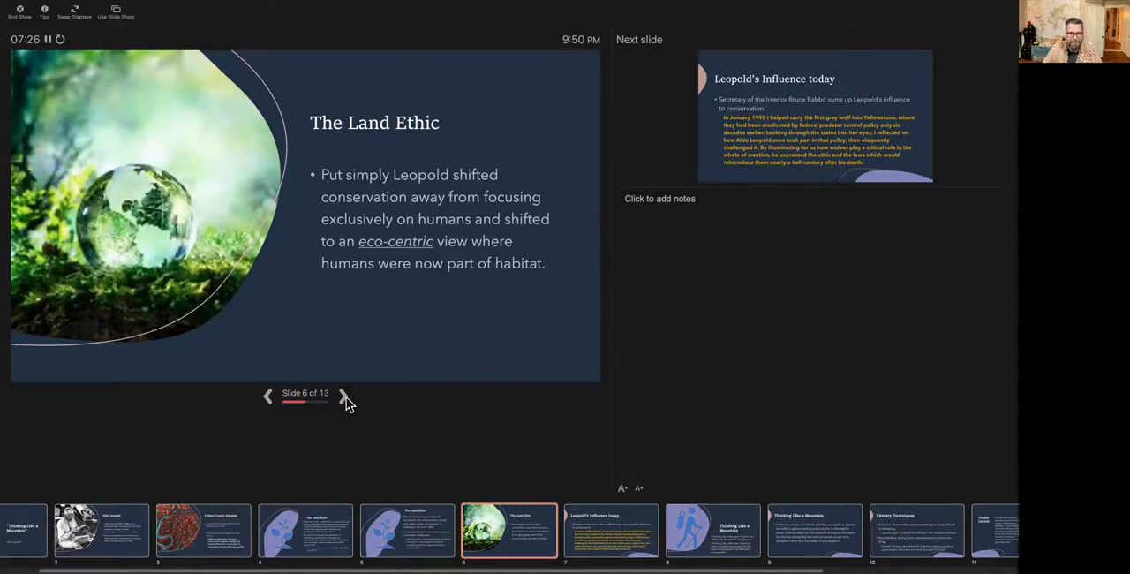
Step: Advance to slide 7, Leopold's Influence today with Babbitt's Yellowstone wolf quote
click(342, 395)
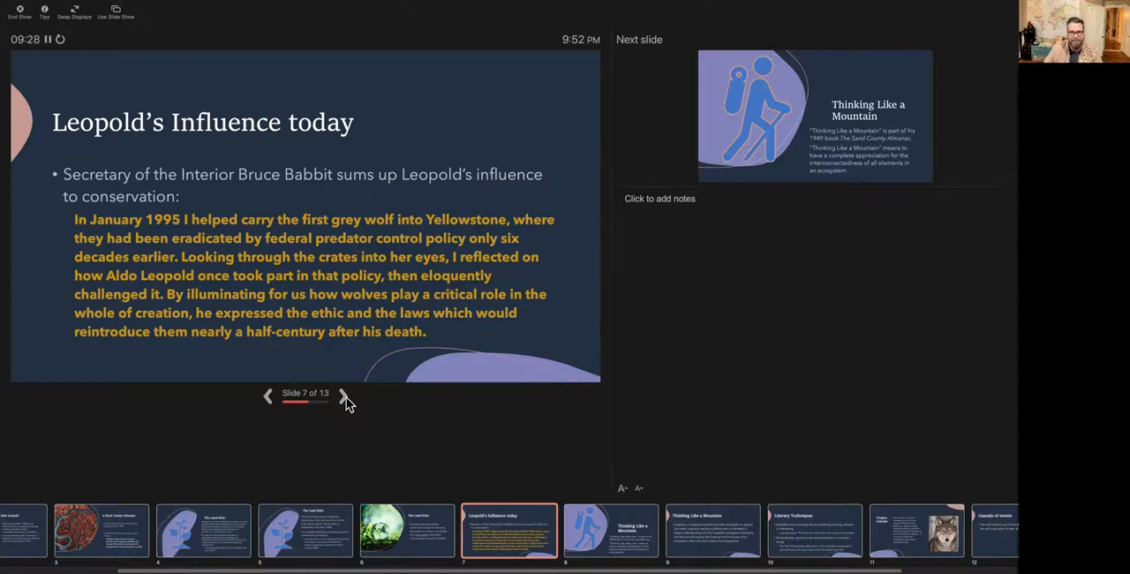
Step: Advance through slide 8 to slide 9, the Thinking Like a Mountain general-reader audience slide
click(342, 396)
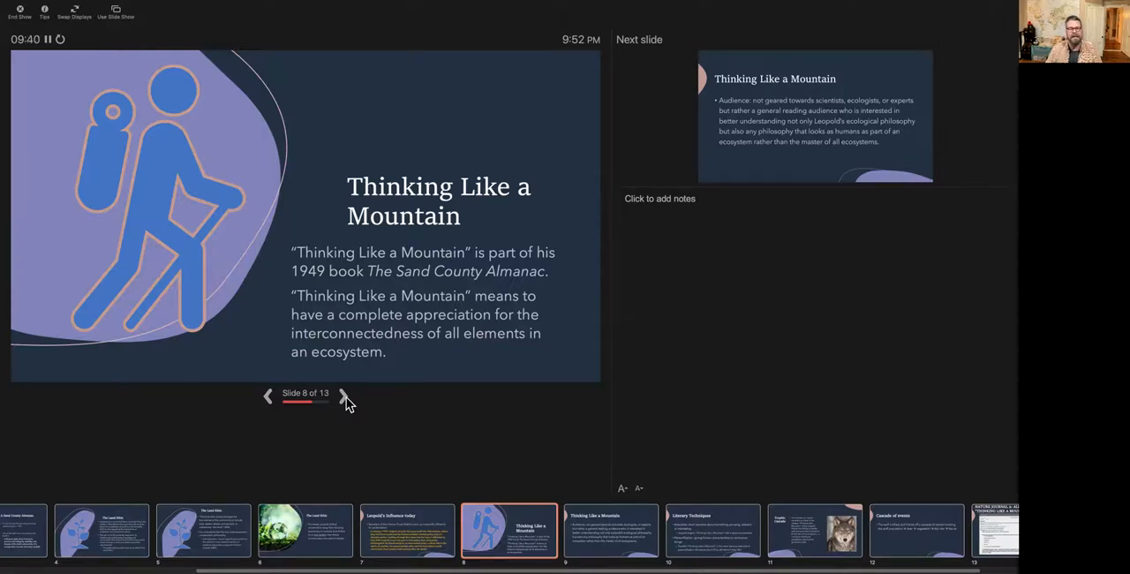
click(342, 395)
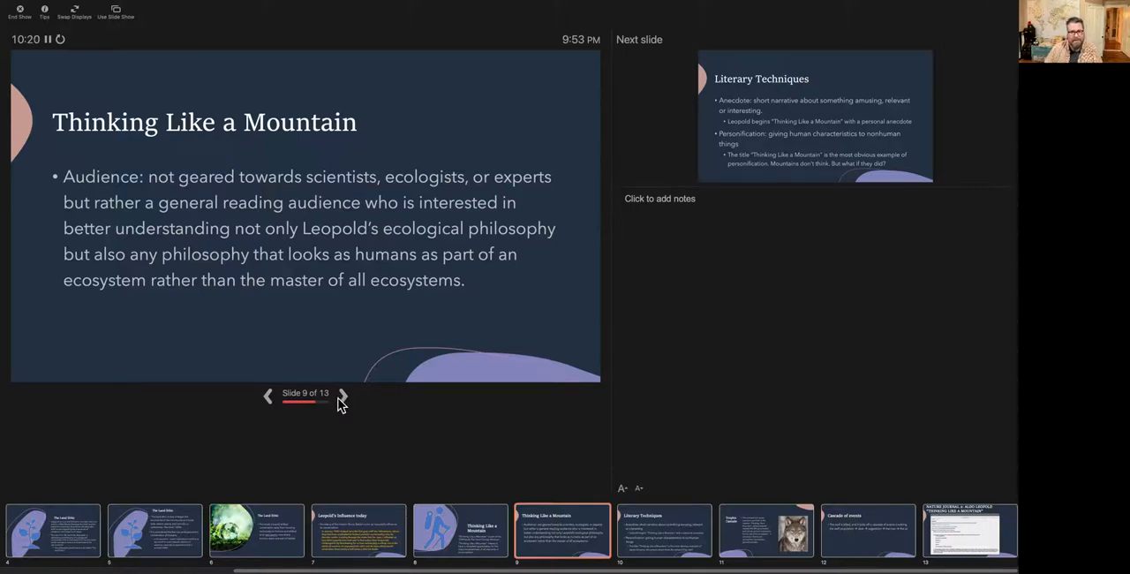
Step: Advance to slide 10, Literary Techniques on anecdote and personification
click(343, 396)
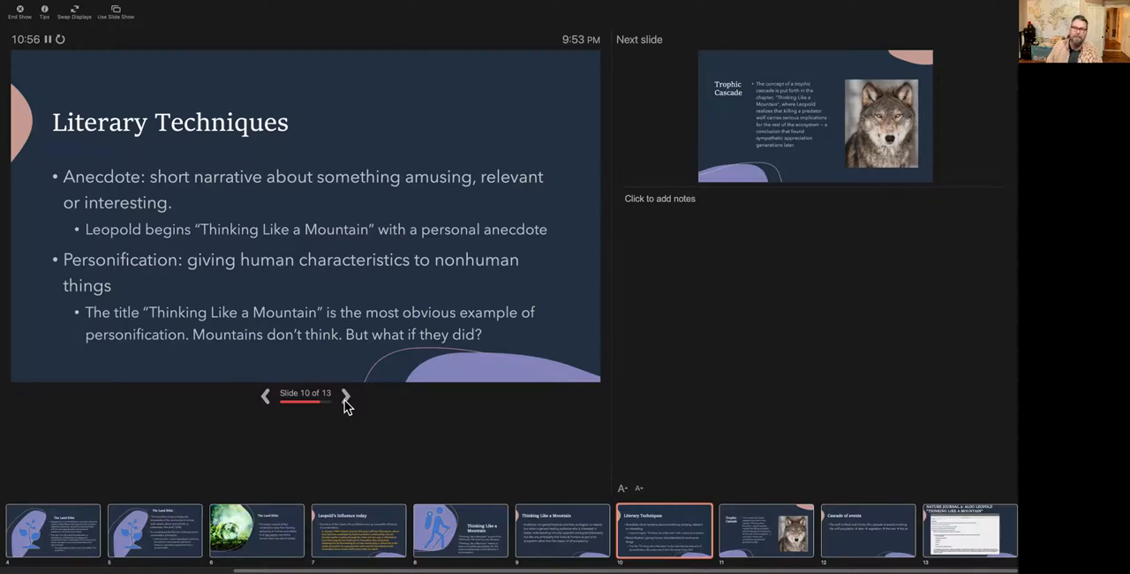
Step: Advance to slide 11, Trophic Cascade with the wolf photo
click(346, 396)
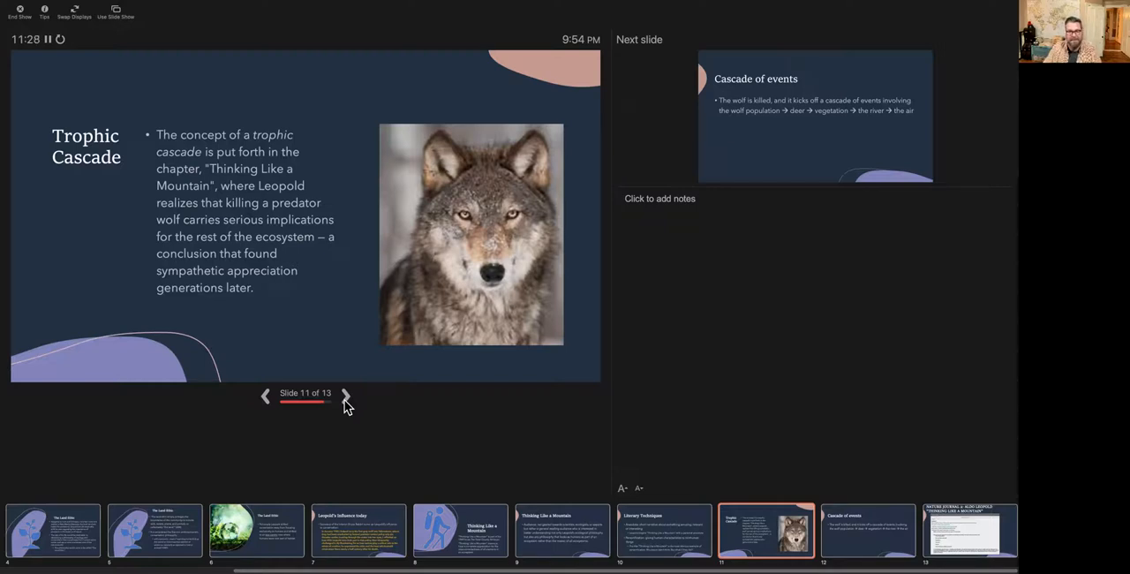
Step: Advance to slide 12, Cascade of events tracing the wolf's death through the ecosystem
click(346, 396)
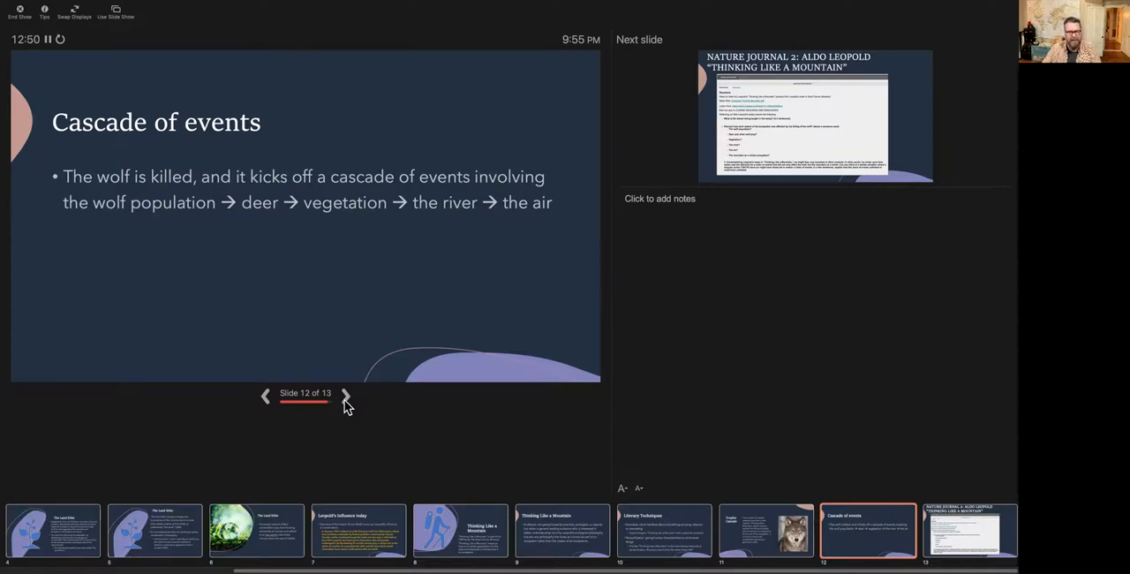
Step: Advance to slide 13 of 13, the 'Nature Journal 2: Aldo Leopold' assignment directions
click(346, 395)
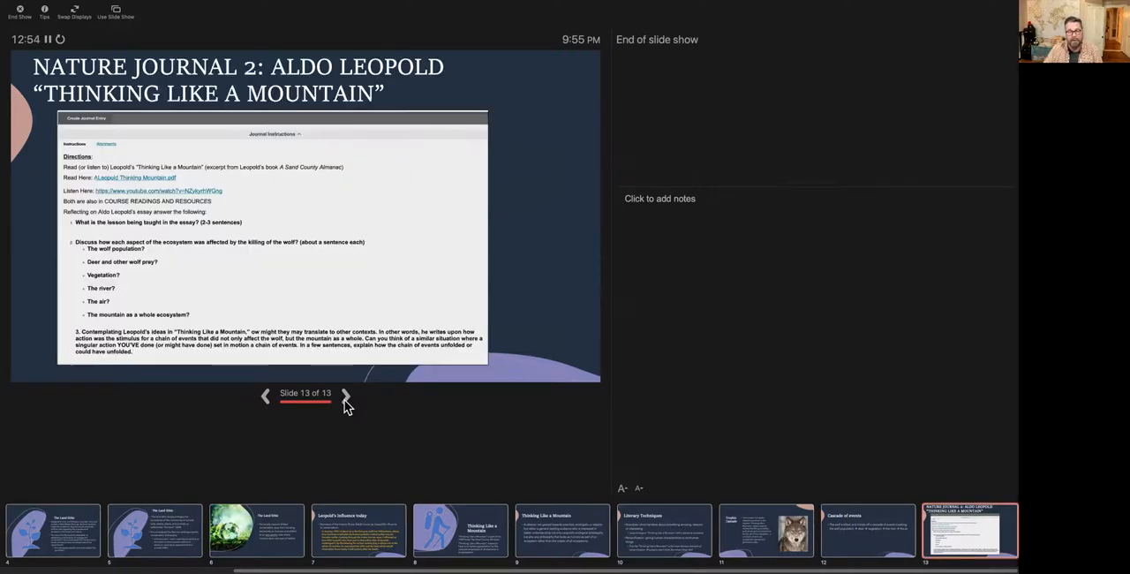
mouse_move(445, 265)
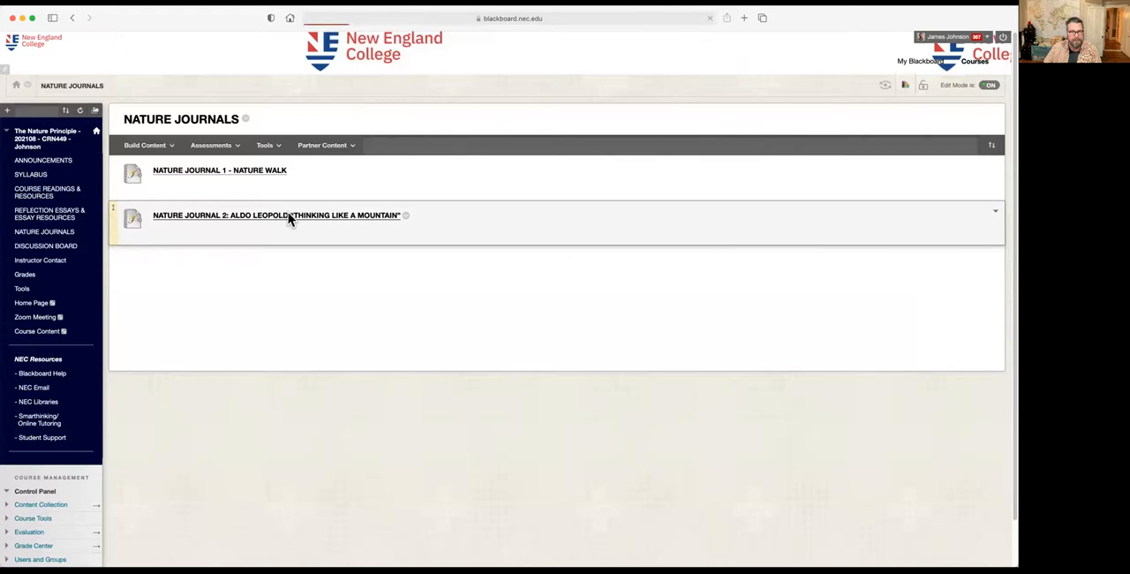
click(276, 215)
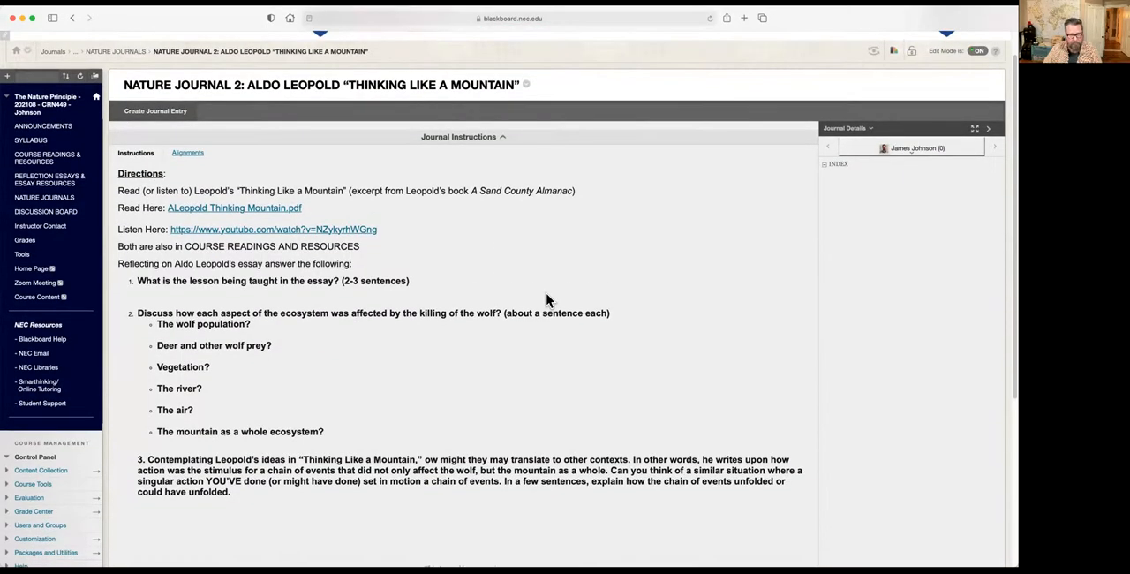
mouse_move(498, 272)
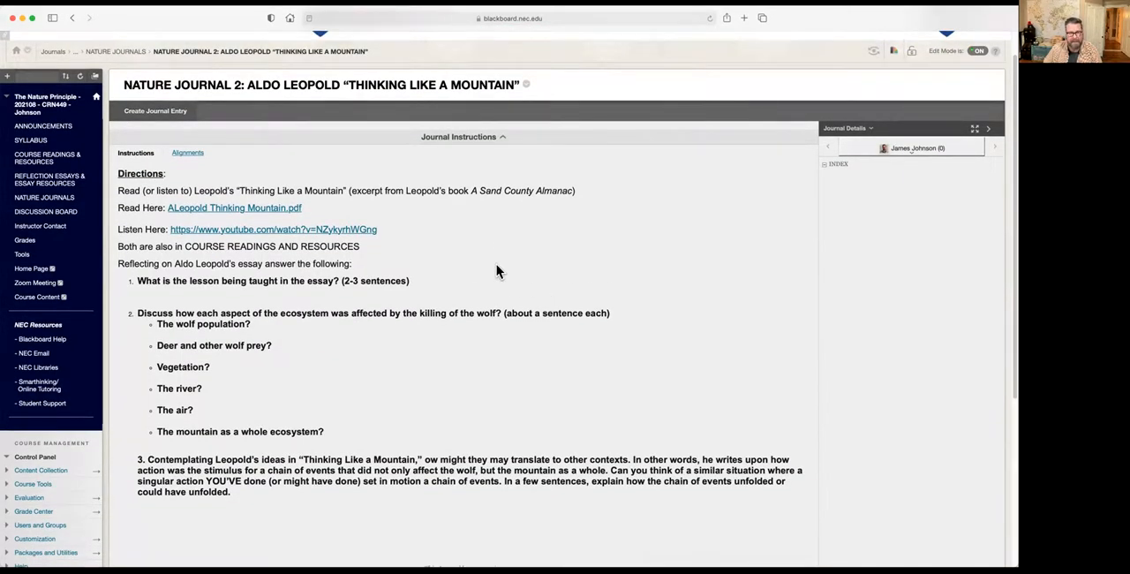
mouse_move(256, 216)
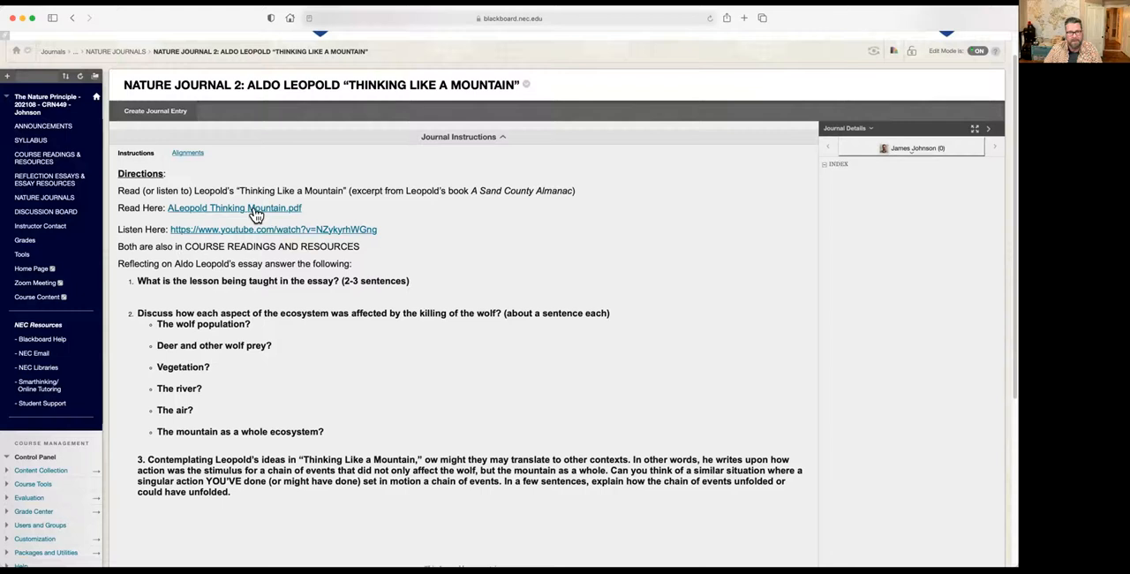
mouse_move(433, 215)
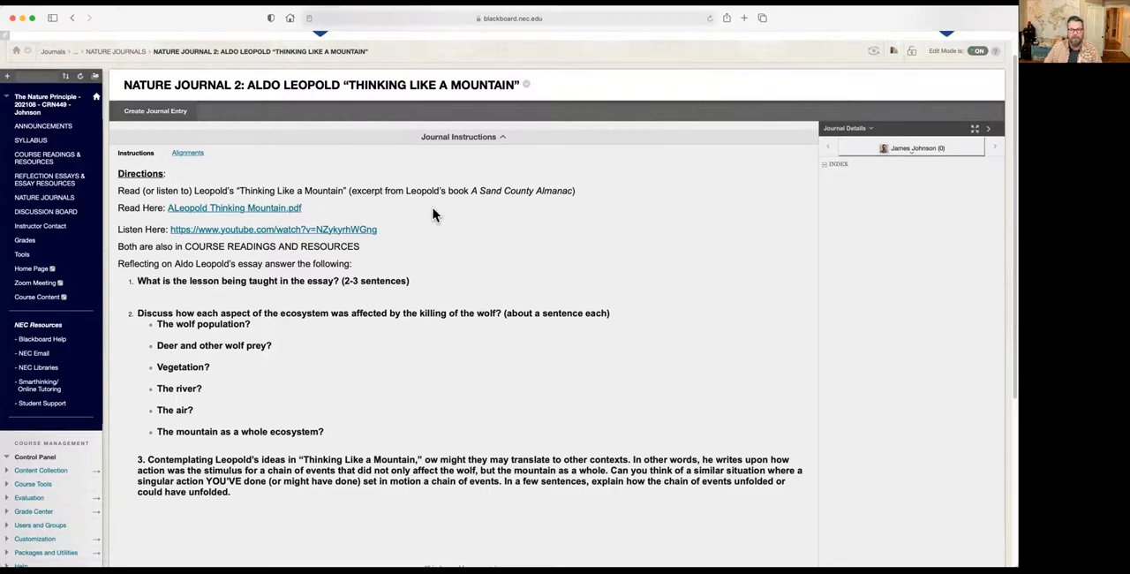
mouse_move(509, 240)
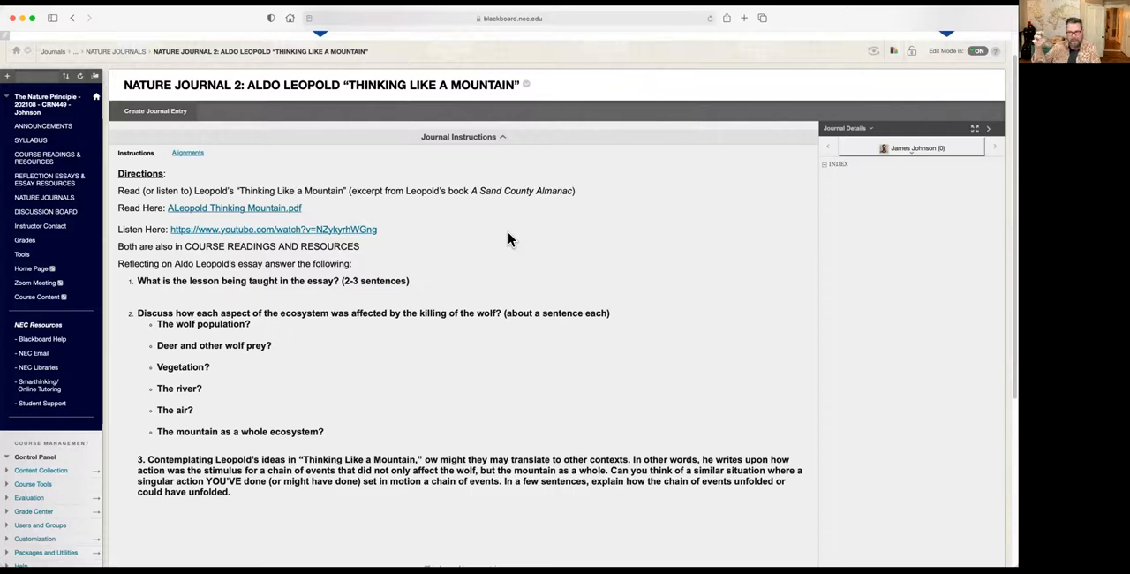
mouse_move(307, 263)
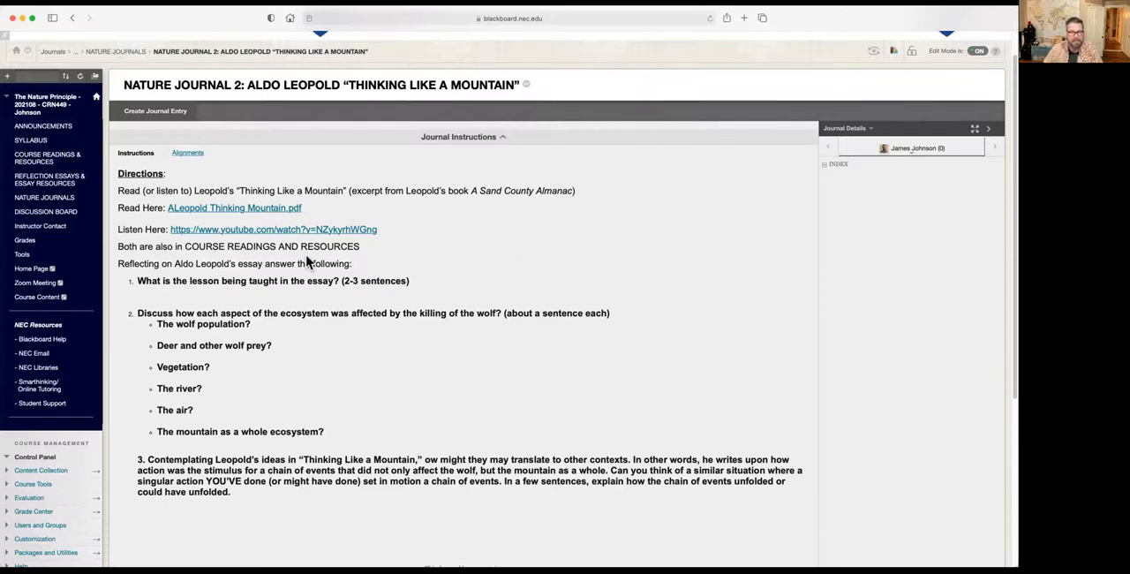
mouse_move(445, 247)
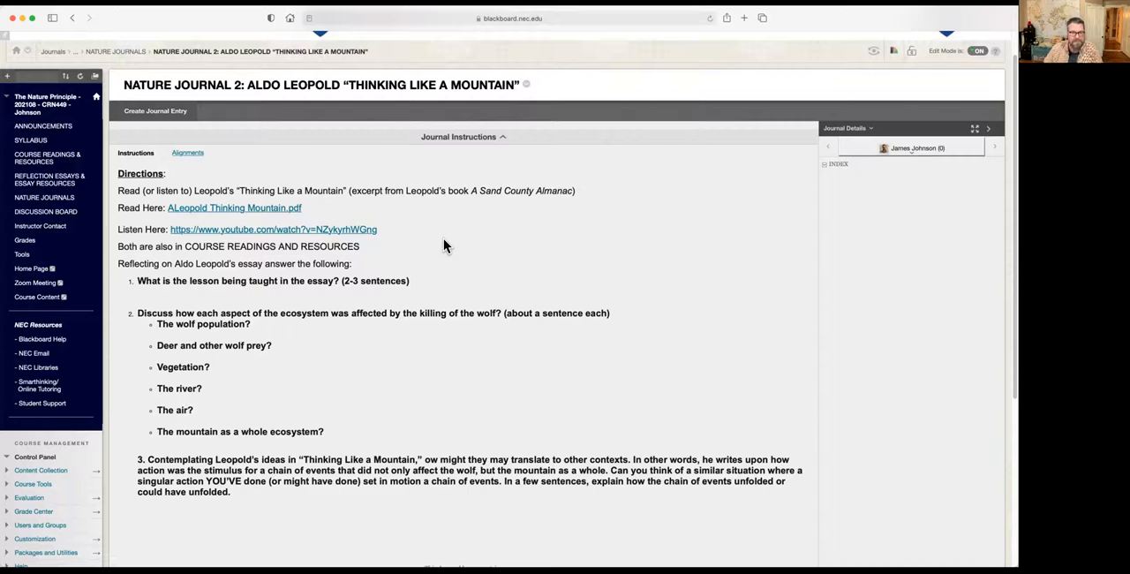
mouse_move(473, 263)
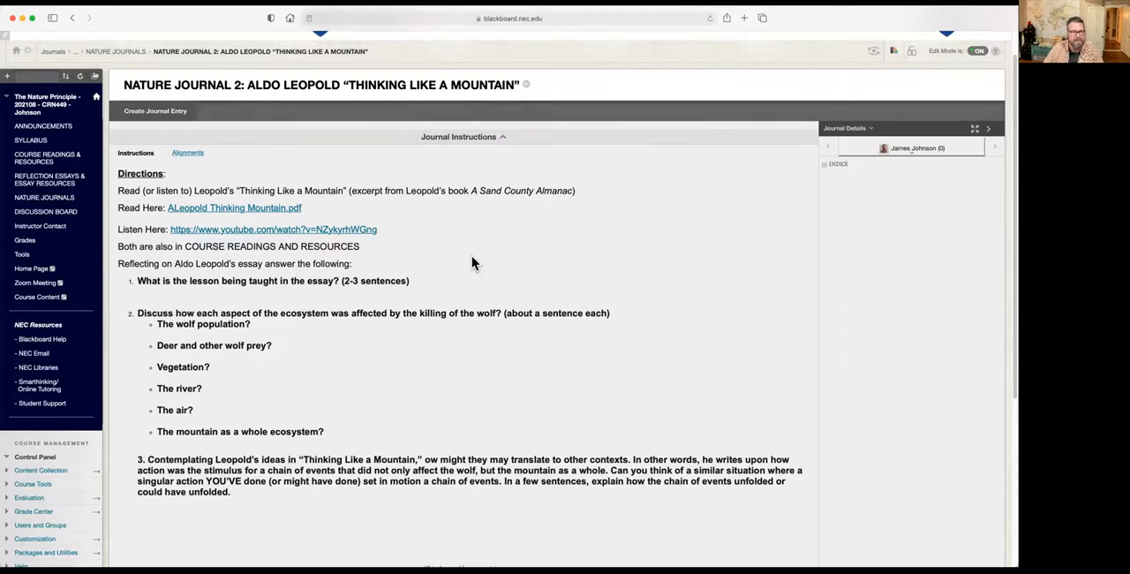
mouse_move(567, 281)
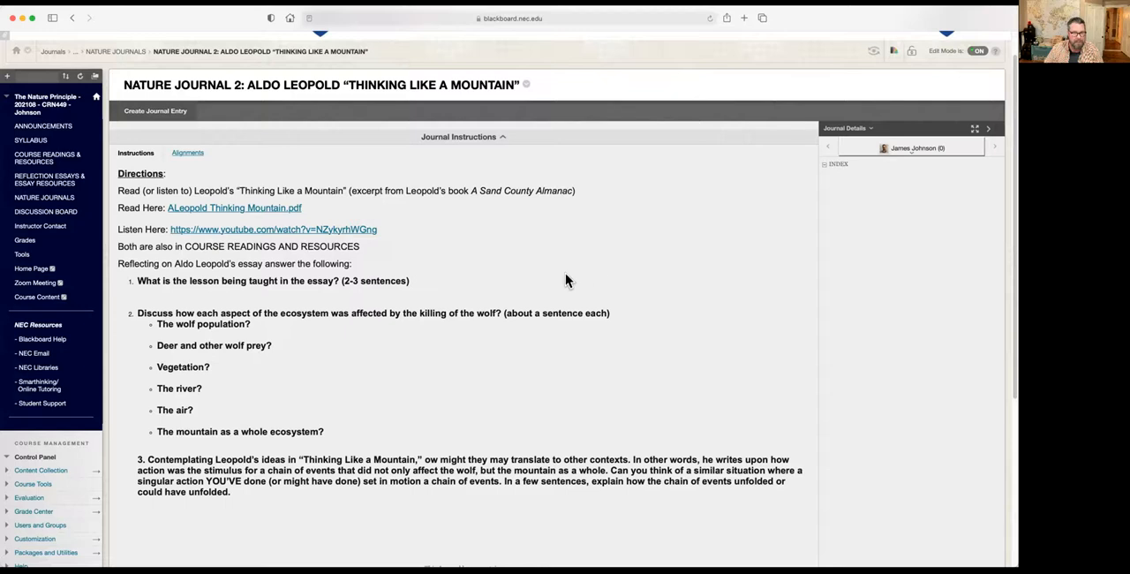
mouse_move(564, 291)
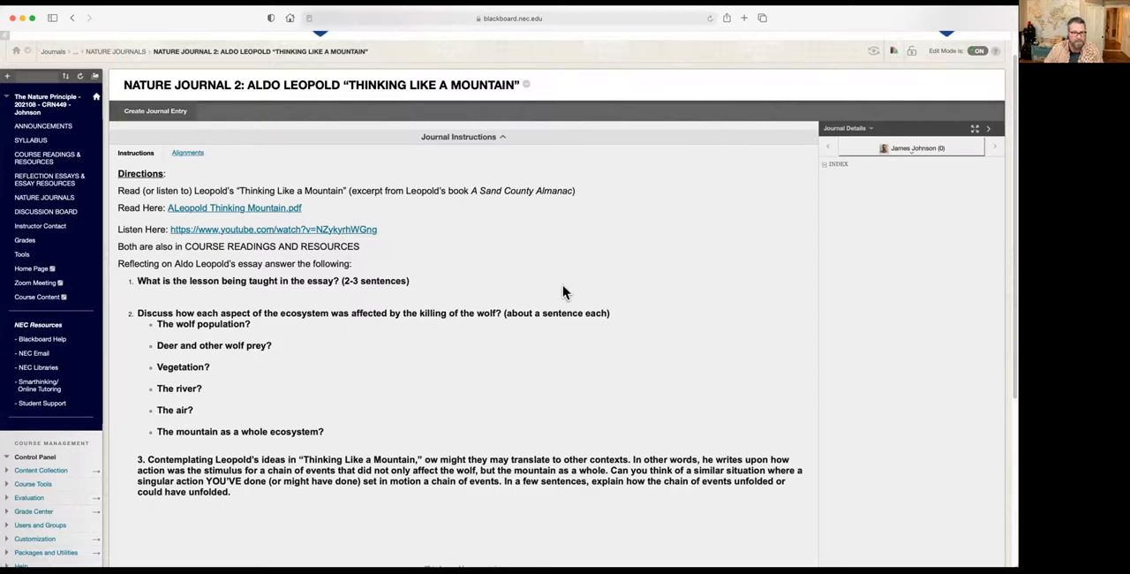
mouse_move(607, 347)
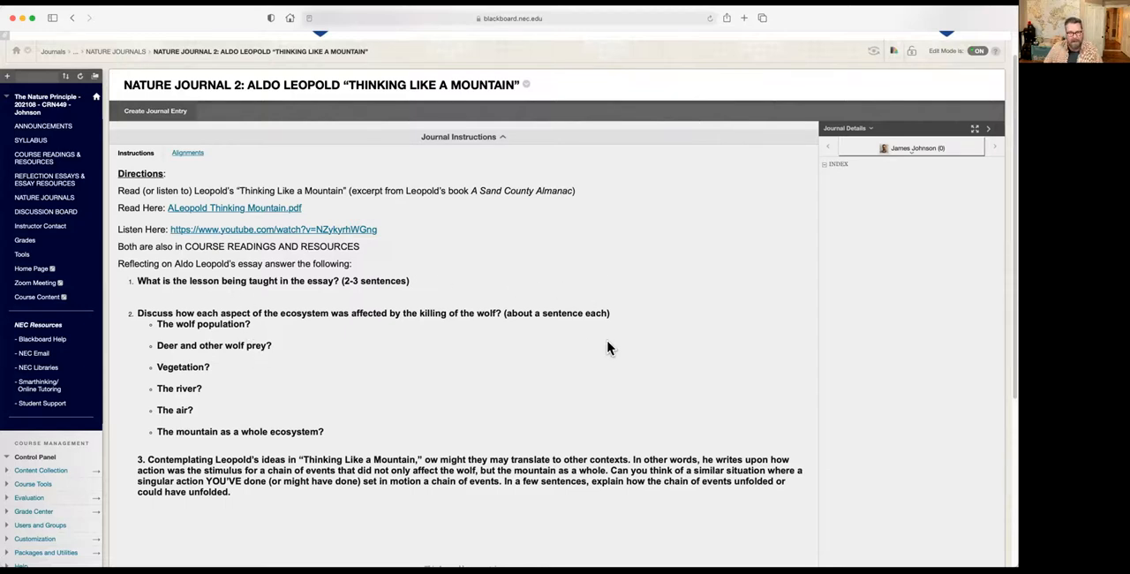
mouse_move(379, 293)
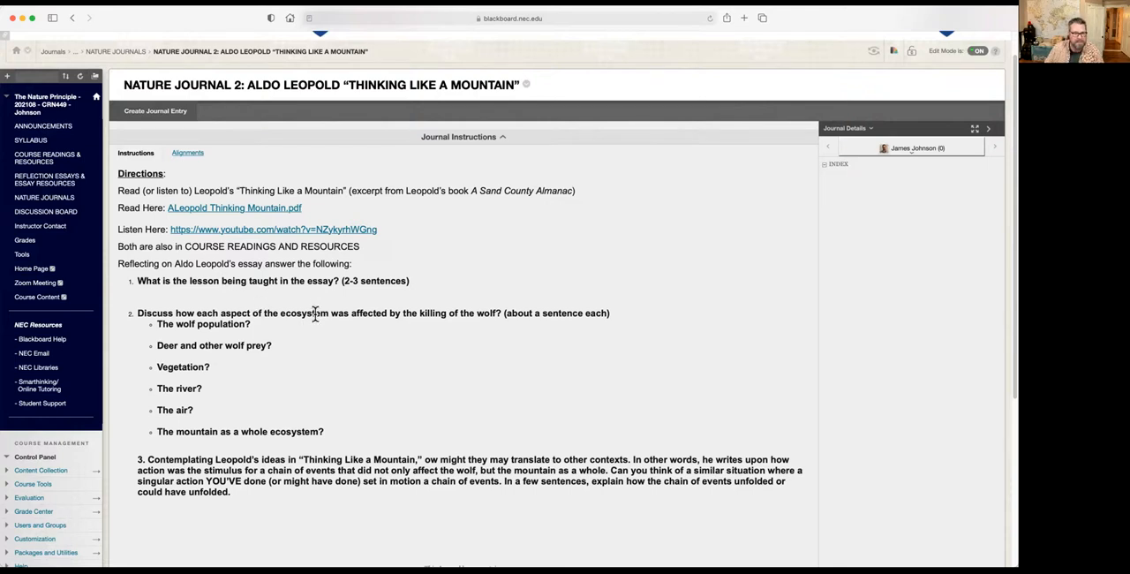
mouse_move(346, 441)
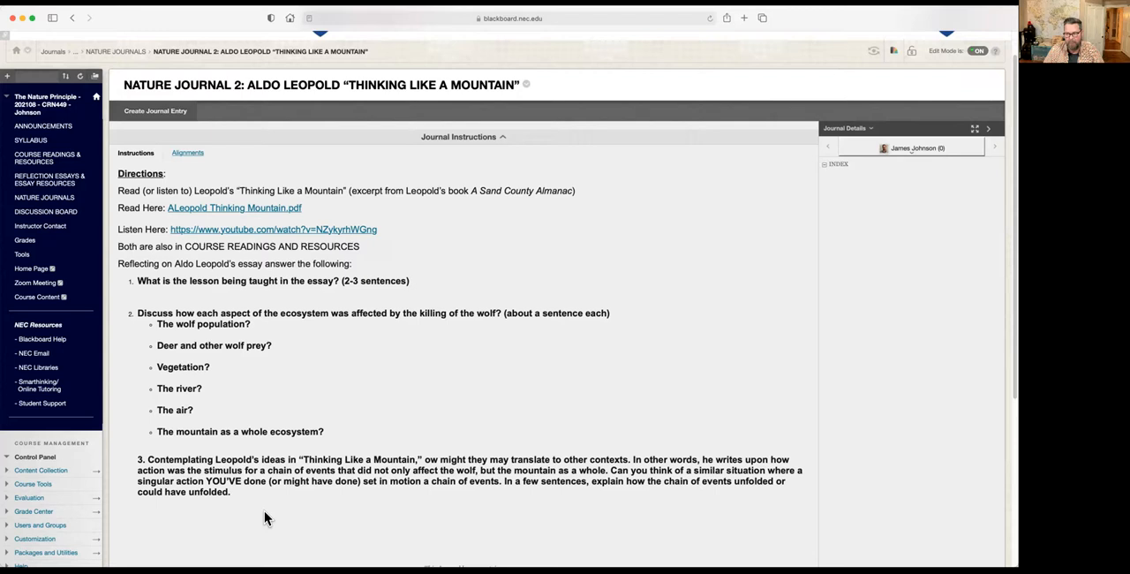
mouse_move(609, 42)
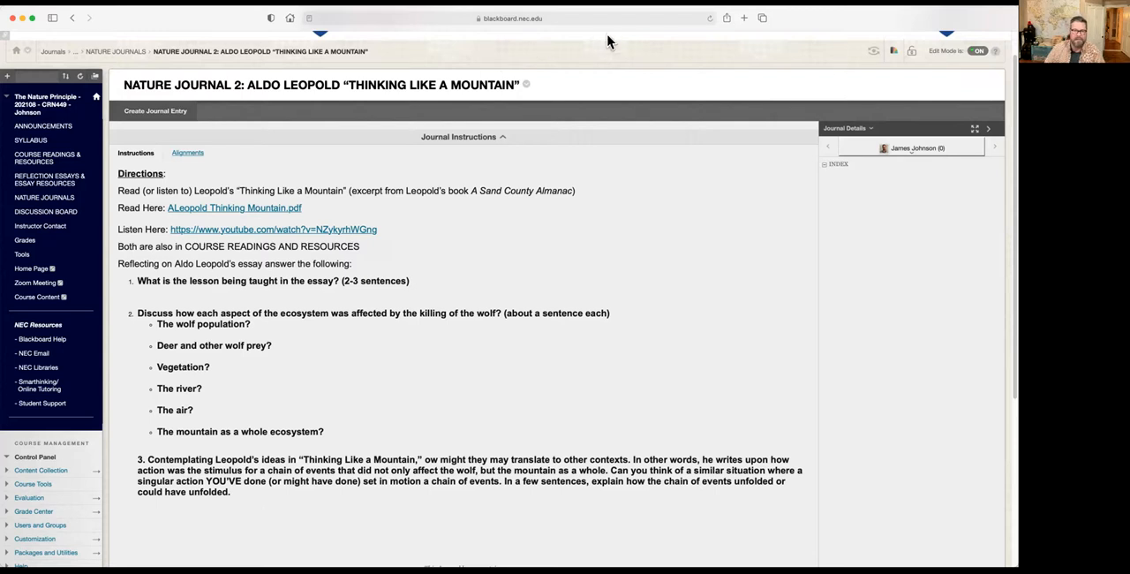